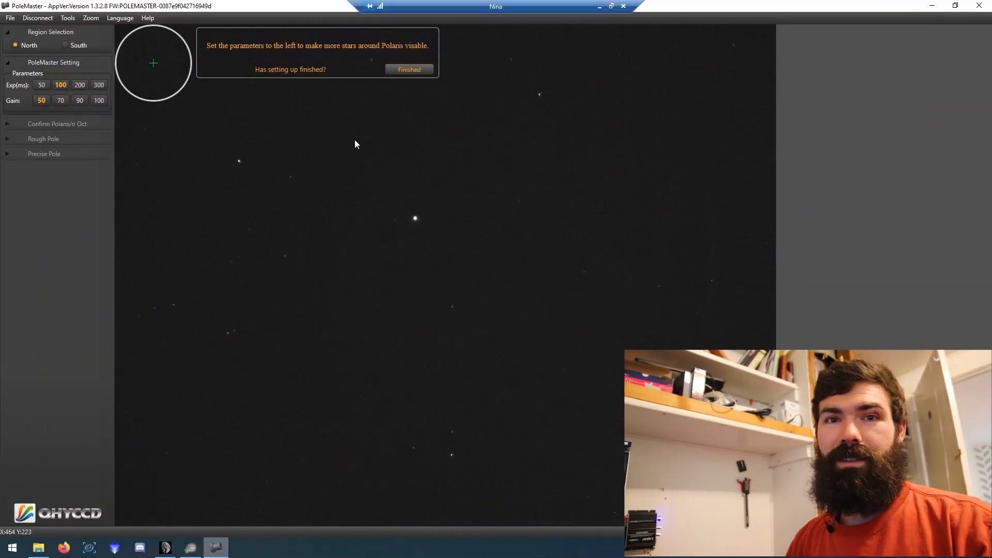
Accept the exposure/gain setting and the Polaris template match, declining to reuse the saved axis center
{"action": "left_click", "coordinate": [408, 69]}
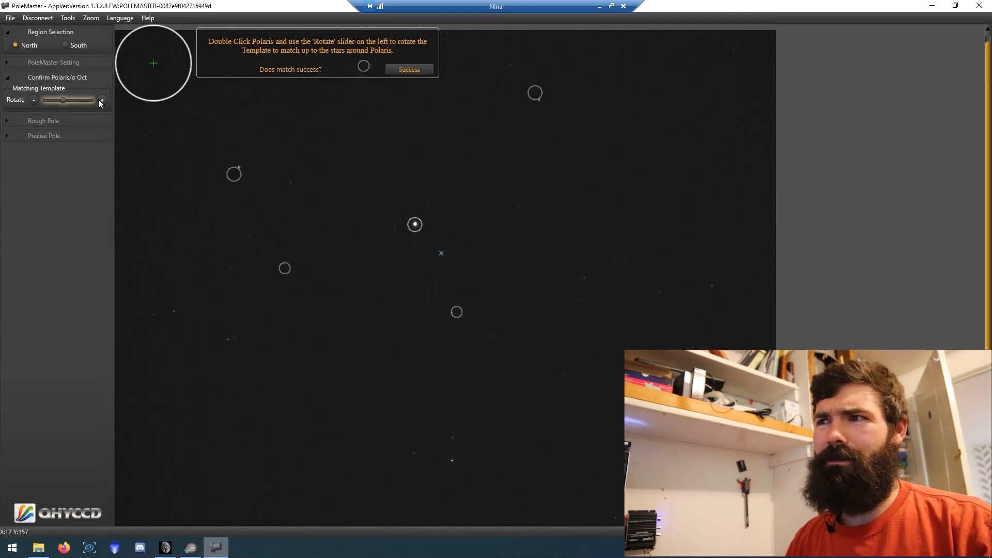
{"action": "left_click", "coordinate": [409, 69]}
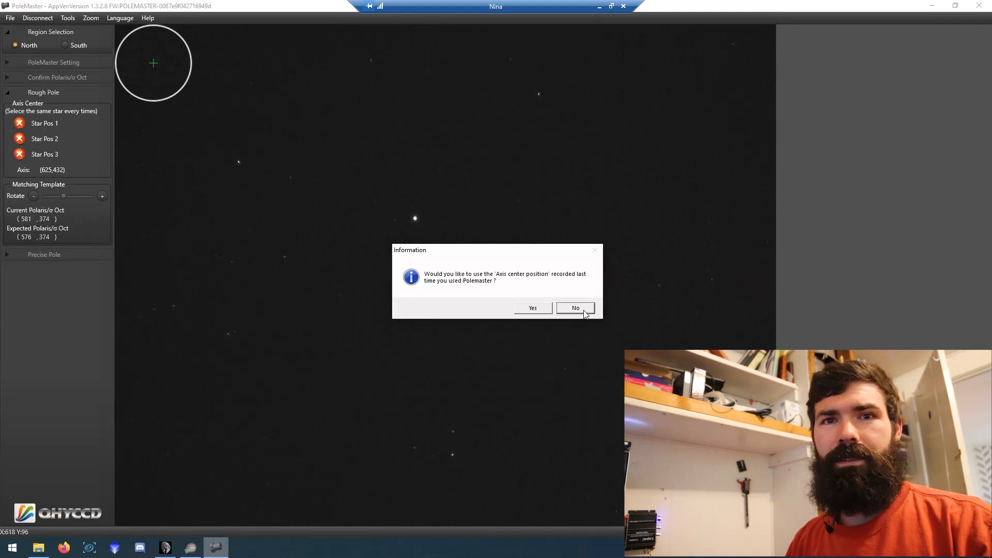
{"action": "left_click", "coordinate": [574, 307]}
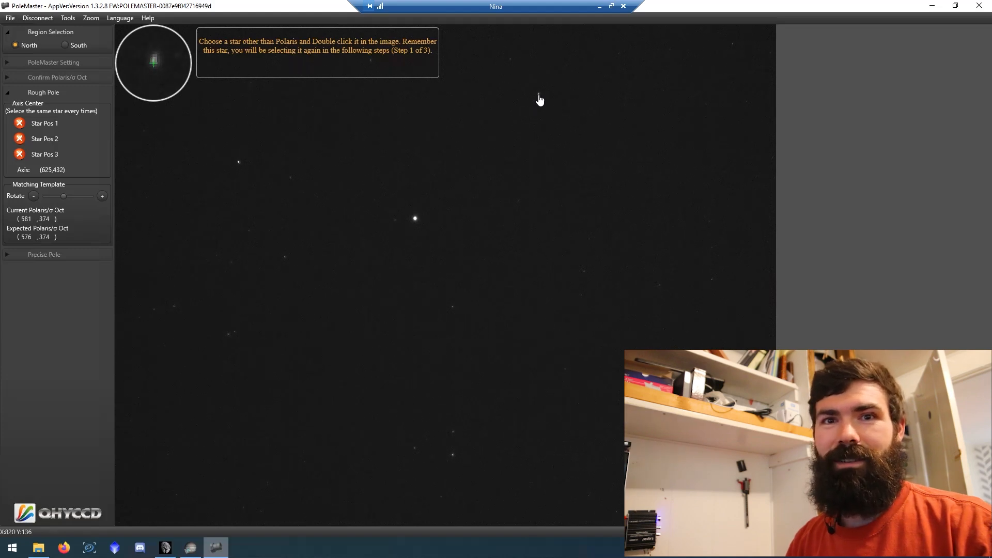
Pick a non-Polaris reference star, confirm the RA rotation, and send the mount back toward Home
{"action": "double_click", "coordinate": [414, 218]}
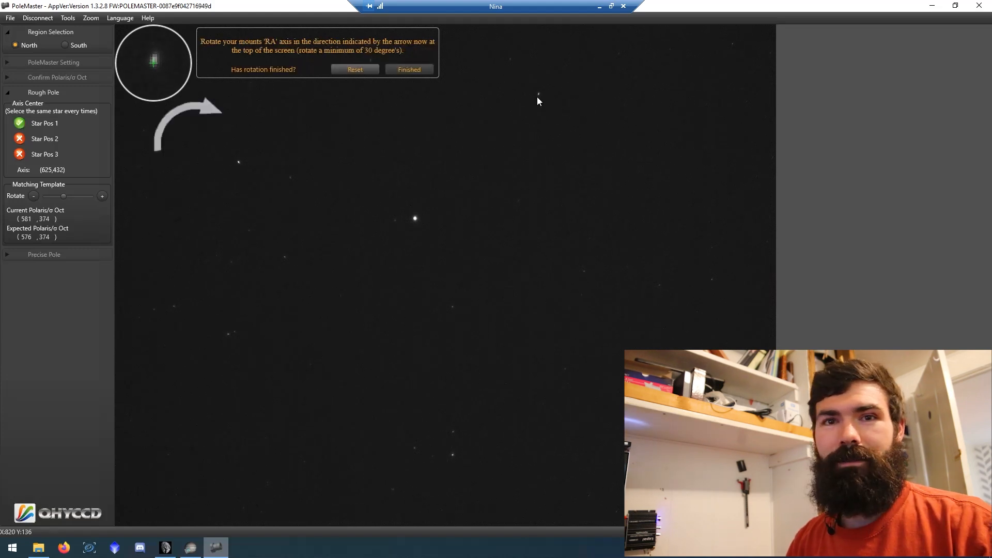
{"action": "left_click", "coordinate": [409, 69]}
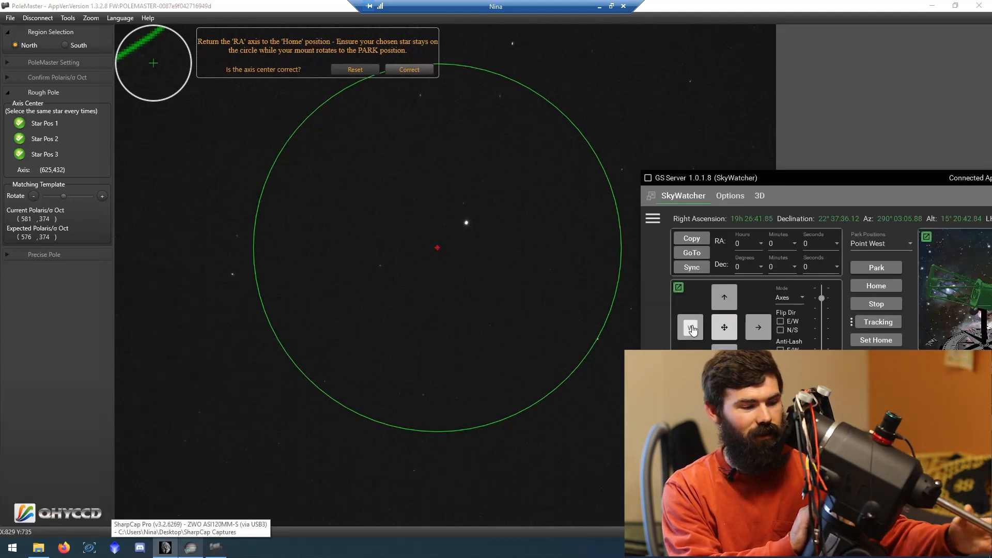
{"action": "left_click", "coordinate": [690, 328]}
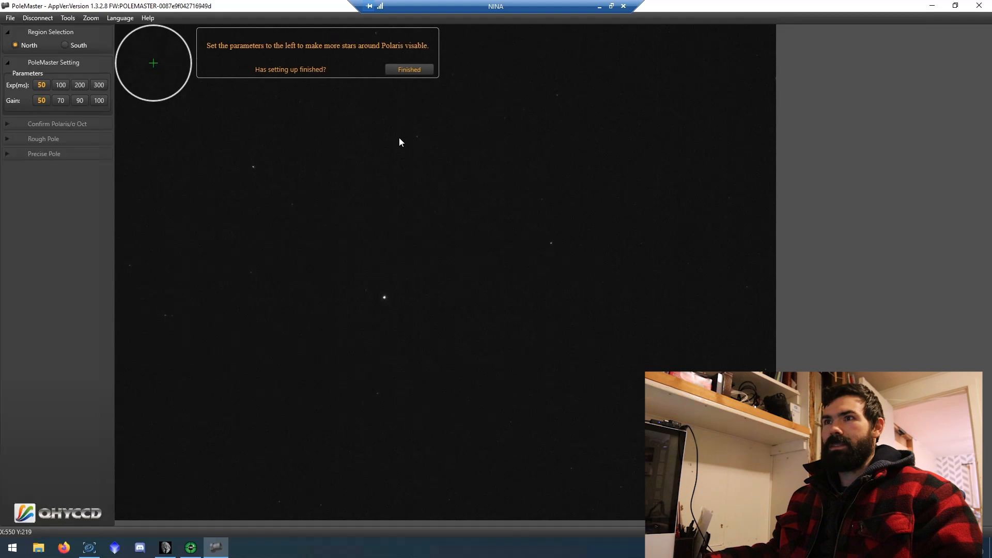
{"action": "mouse_move", "coordinate": [57, 6]}
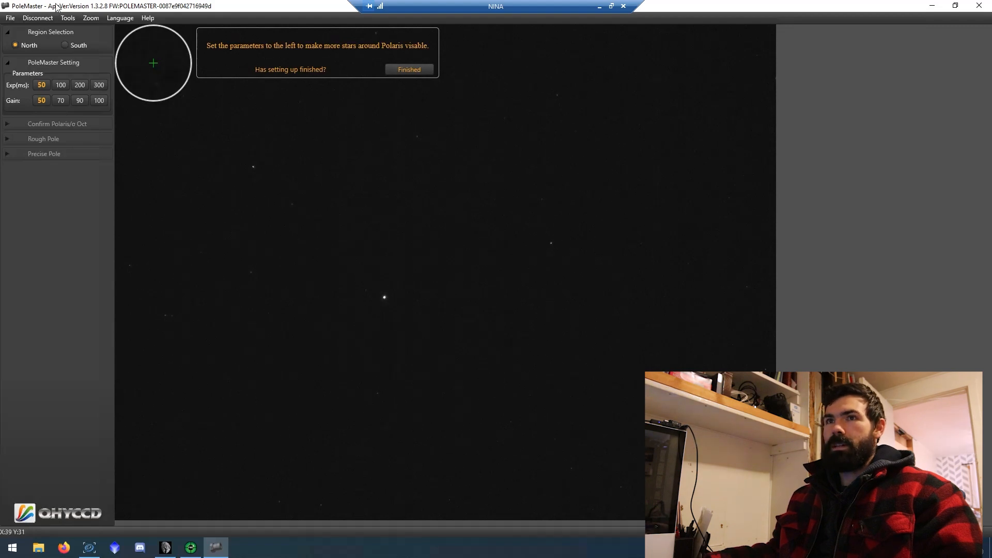
{"action": "mouse_move", "coordinate": [72, 81]}
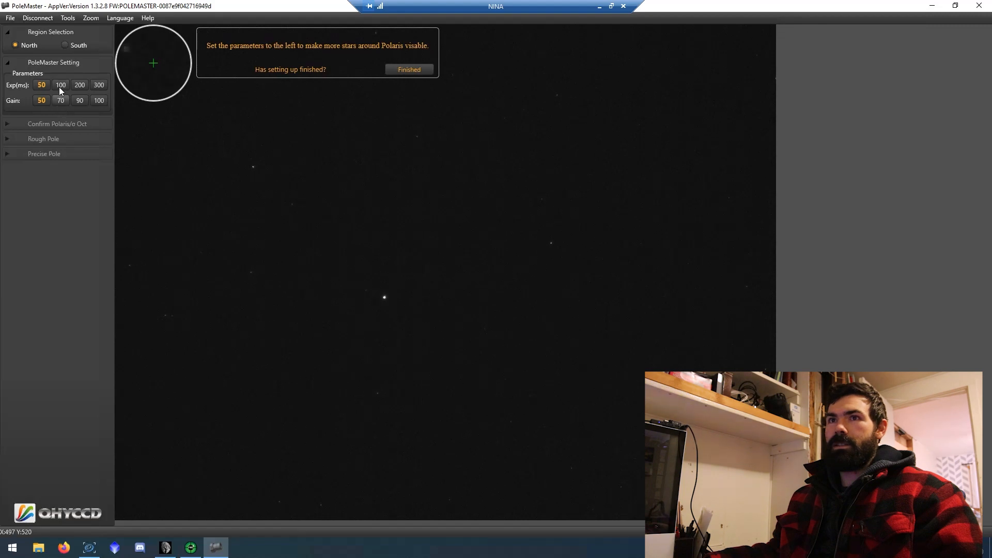
Raise exposure to 100 ms so more stars appear and finish the exposure/gain setting
{"action": "left_click", "coordinate": [60, 85]}
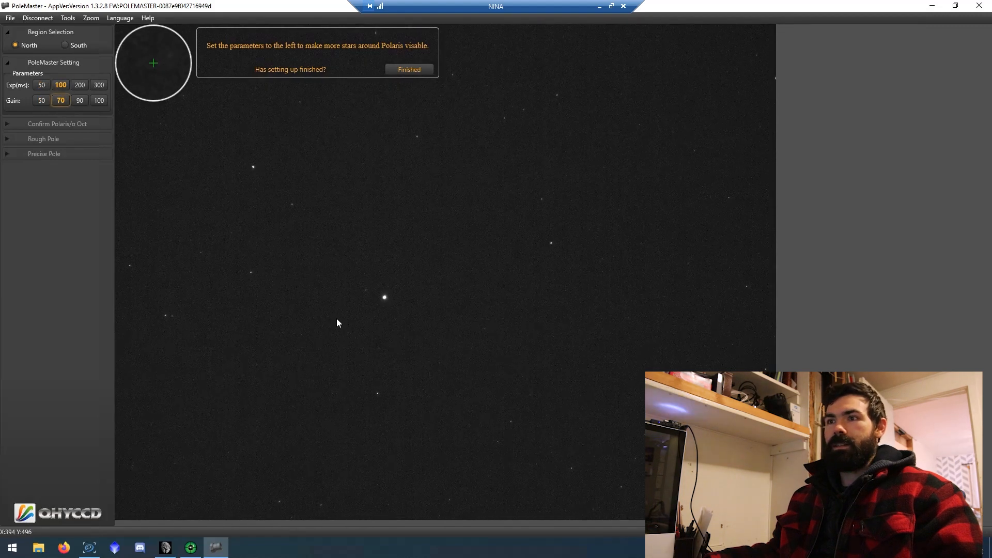
{"action": "mouse_move", "coordinate": [272, 101]}
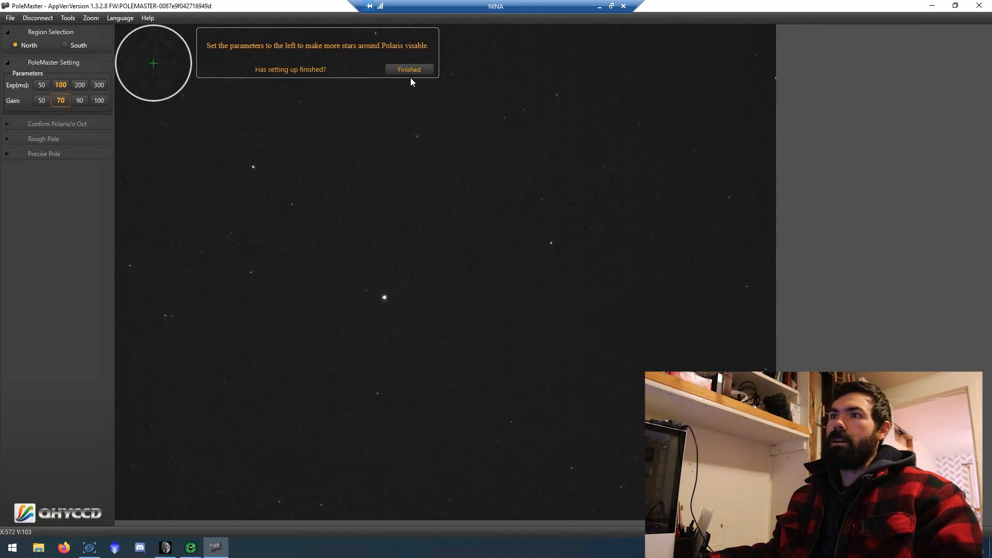
{"action": "left_click", "coordinate": [409, 69]}
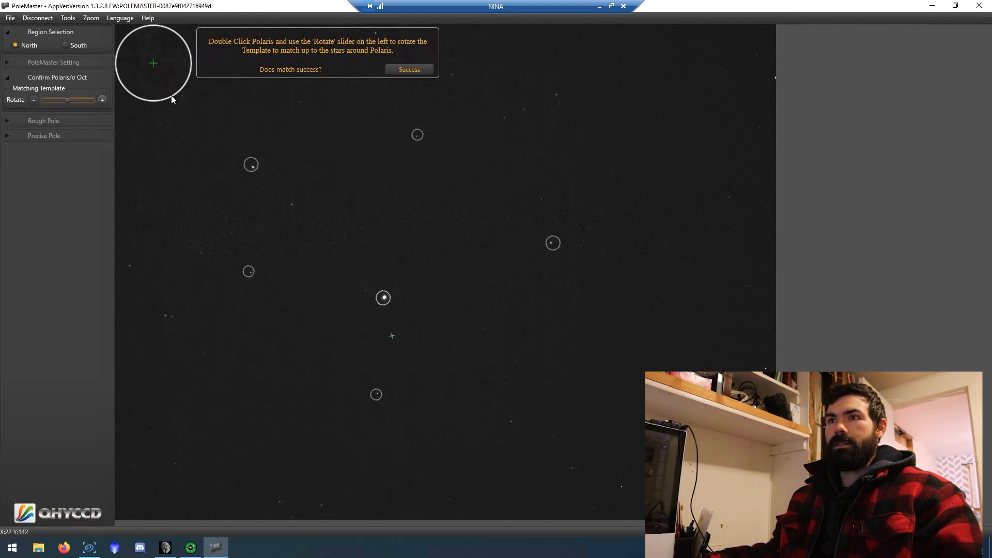
Accept the Polaris match, reuse the saved axis center, and reach the rough-pole bolt adjustment prompt
{"action": "left_click", "coordinate": [409, 70]}
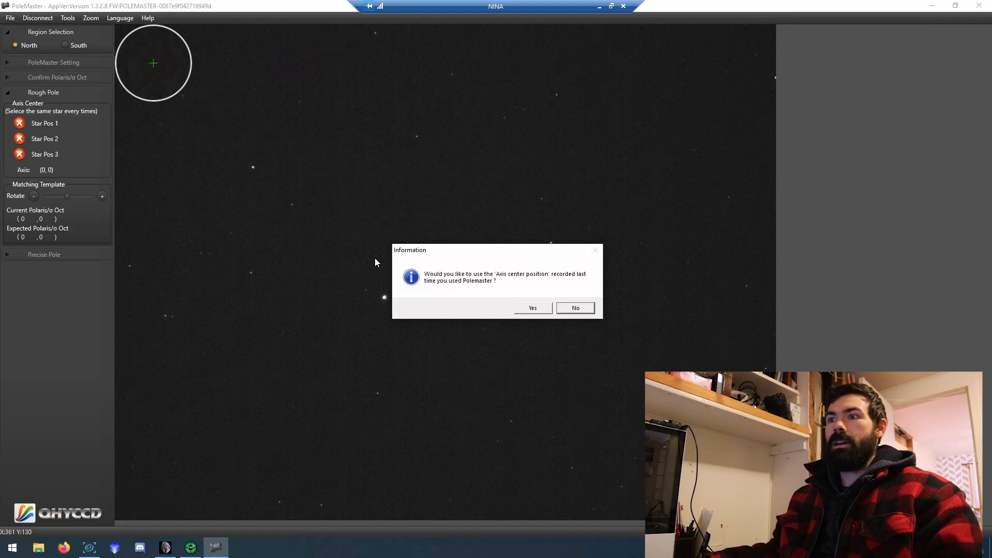
{"action": "mouse_move", "coordinate": [536, 364]}
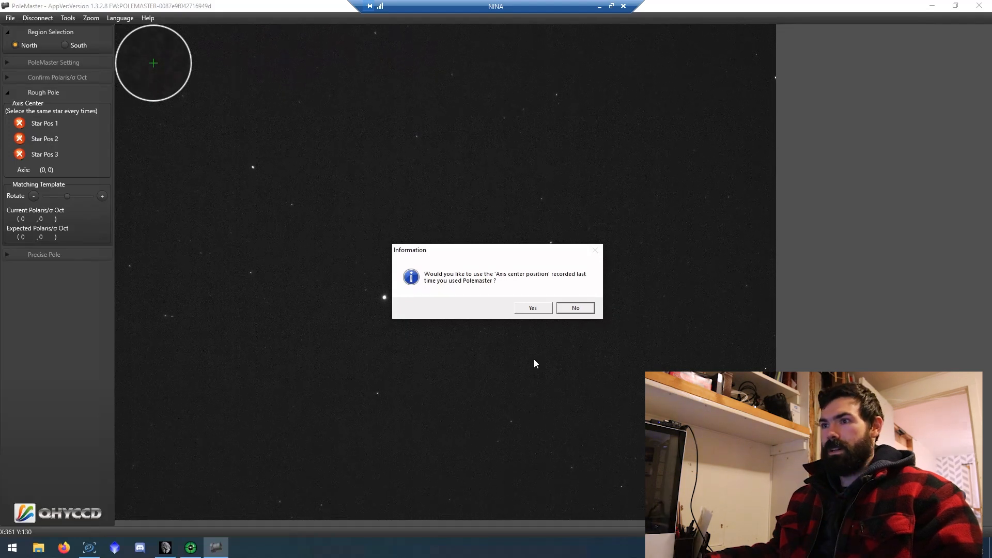
{"action": "mouse_move", "coordinate": [531, 288]}
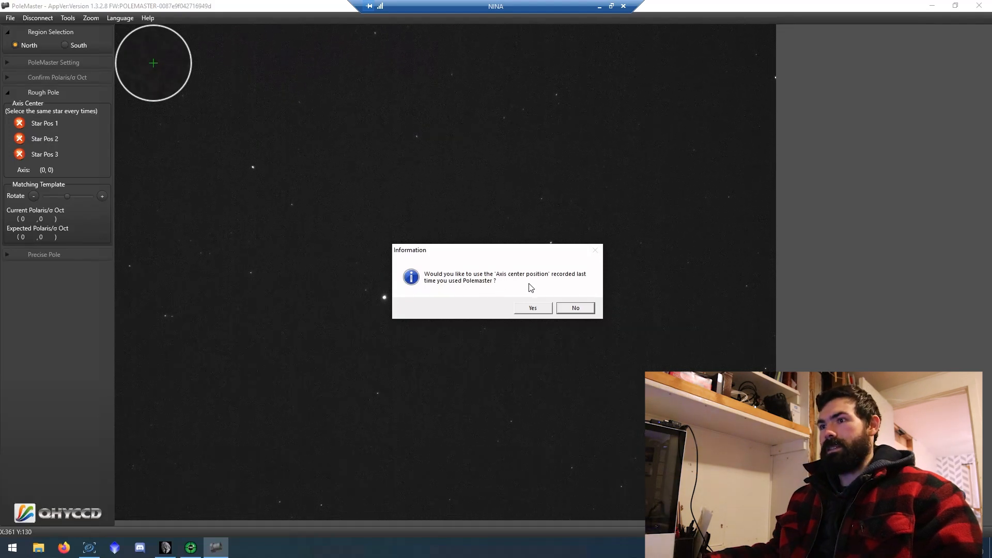
{"action": "mouse_move", "coordinate": [540, 311]}
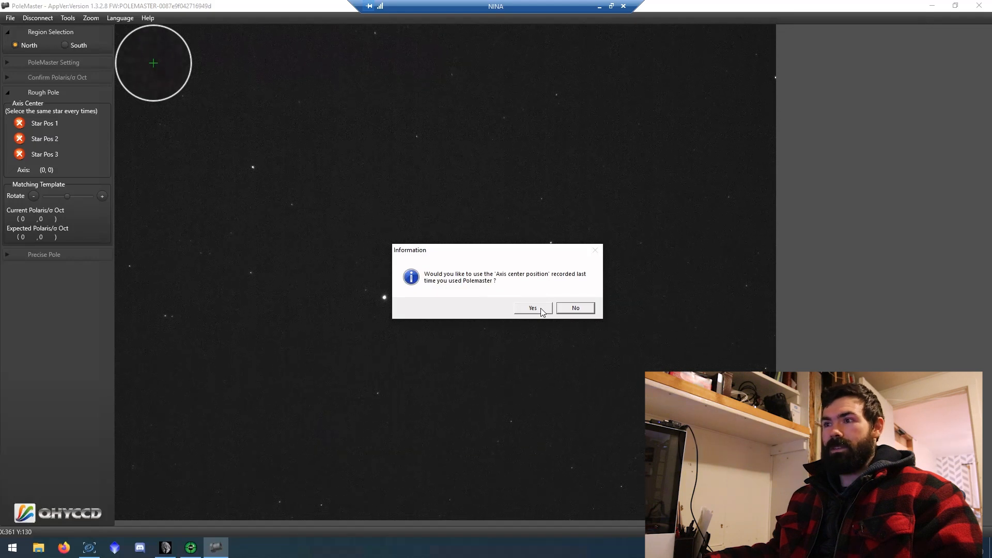
{"action": "left_click", "coordinate": [531, 308]}
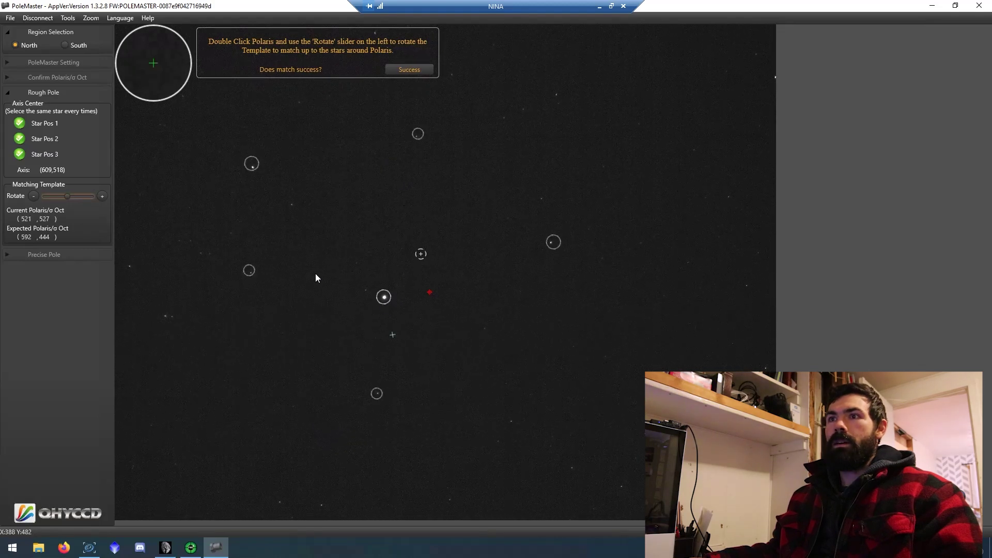
{"action": "mouse_move", "coordinate": [434, 55]}
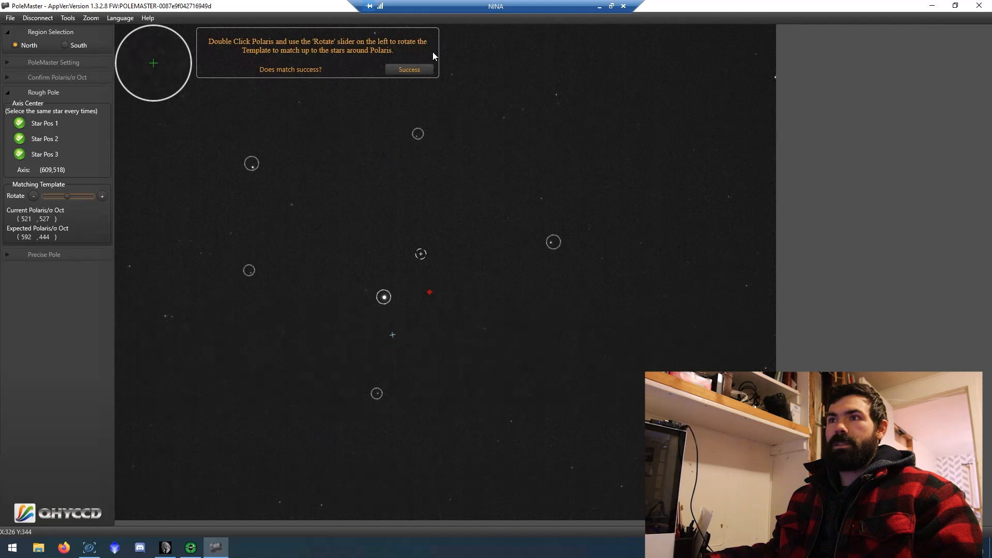
{"action": "left_click", "coordinate": [410, 69]}
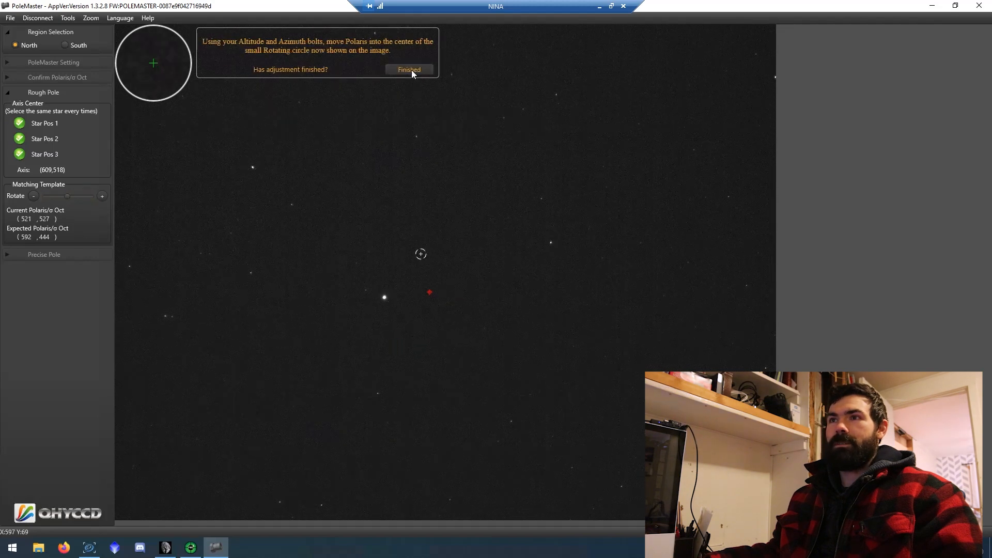
{"action": "mouse_move", "coordinate": [327, 188]}
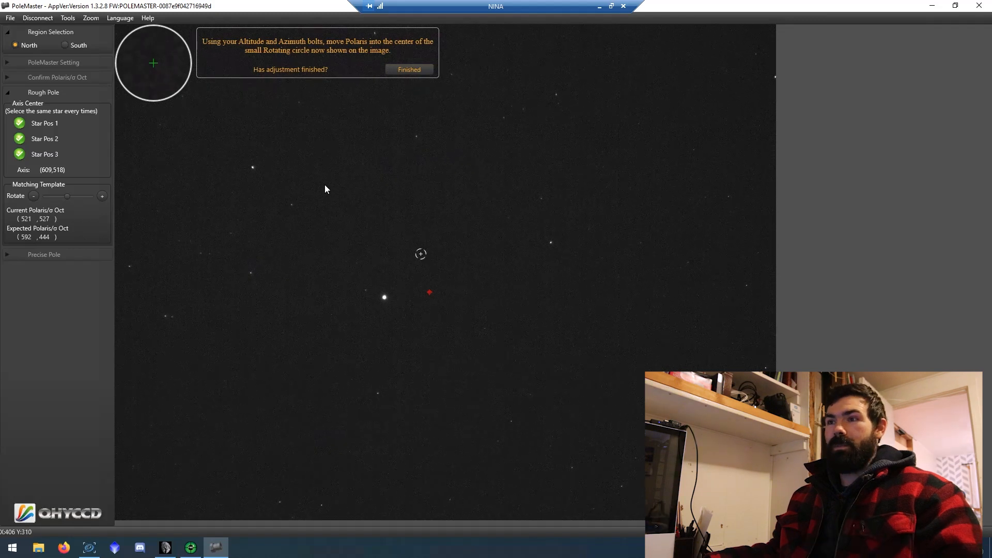
{"action": "mouse_move", "coordinate": [418, 286]}
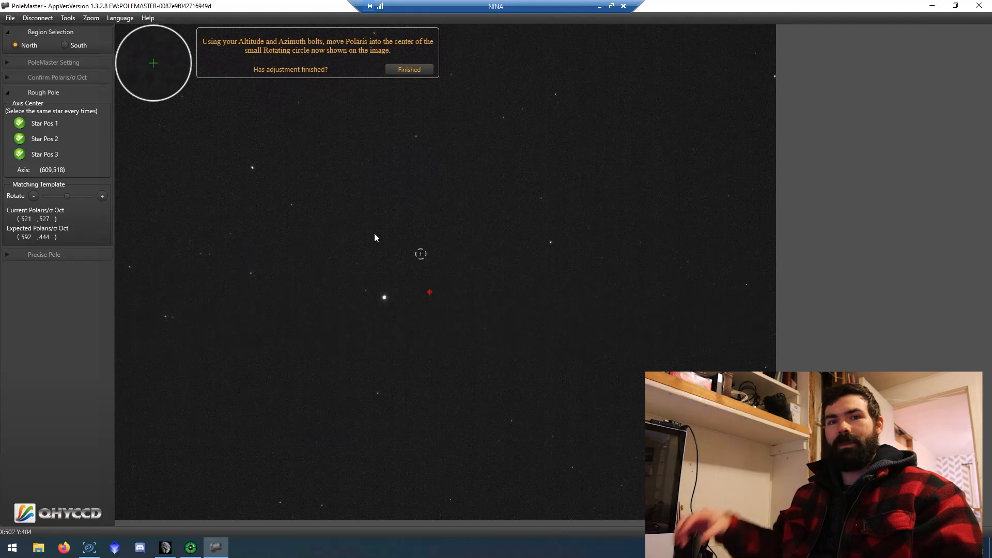
{"action": "mouse_move", "coordinate": [386, 235]}
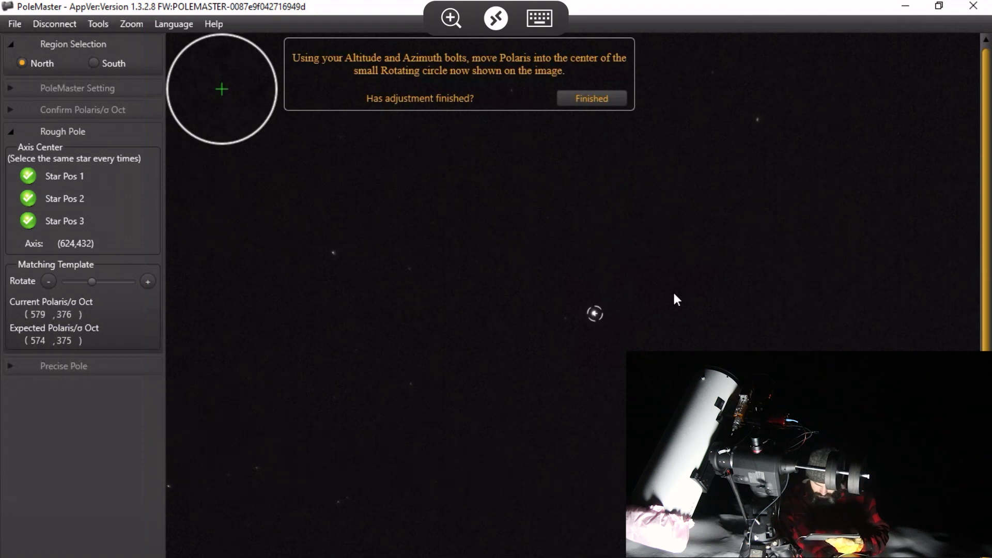
{"action": "mouse_move", "coordinate": [608, 89]}
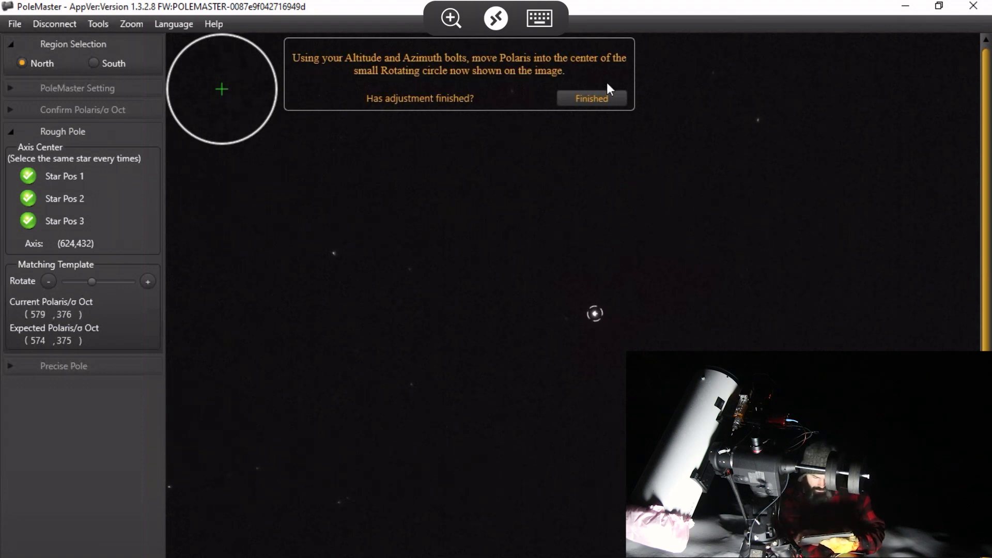
Confirm the rough pole adjustment, nudge Rotate minus to align the template, and accept the match
{"action": "left_click", "coordinate": [591, 98]}
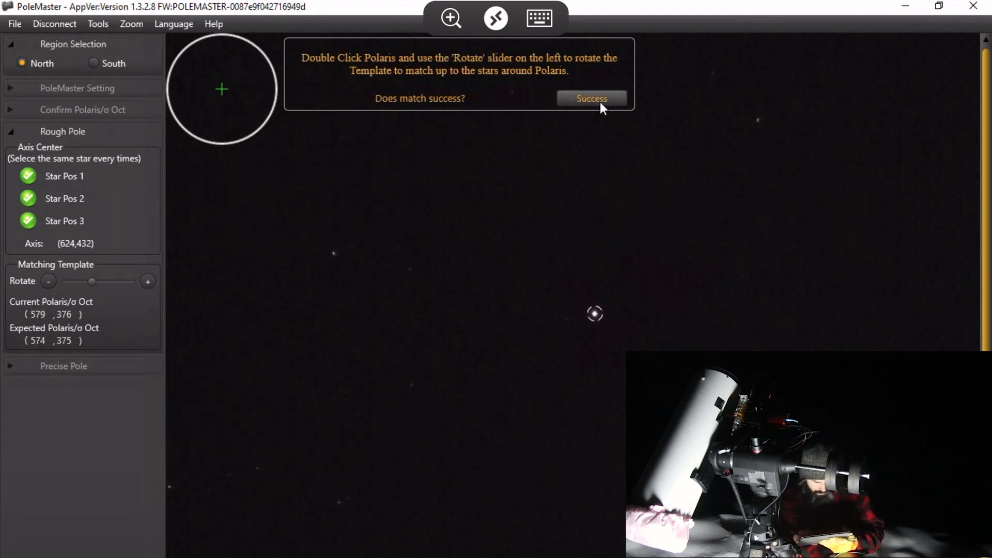
{"action": "mouse_move", "coordinate": [296, 223]}
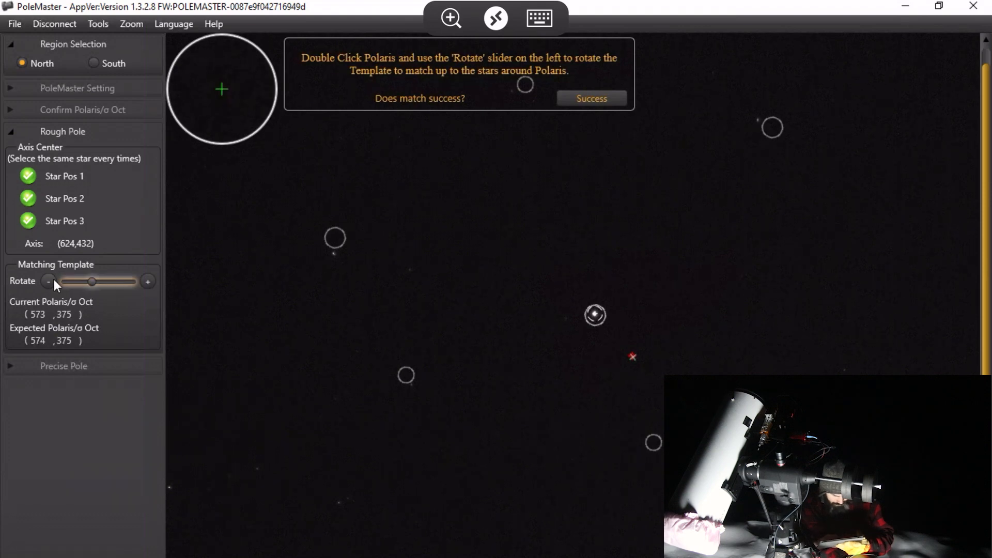
{"action": "left_click", "coordinate": [49, 281]}
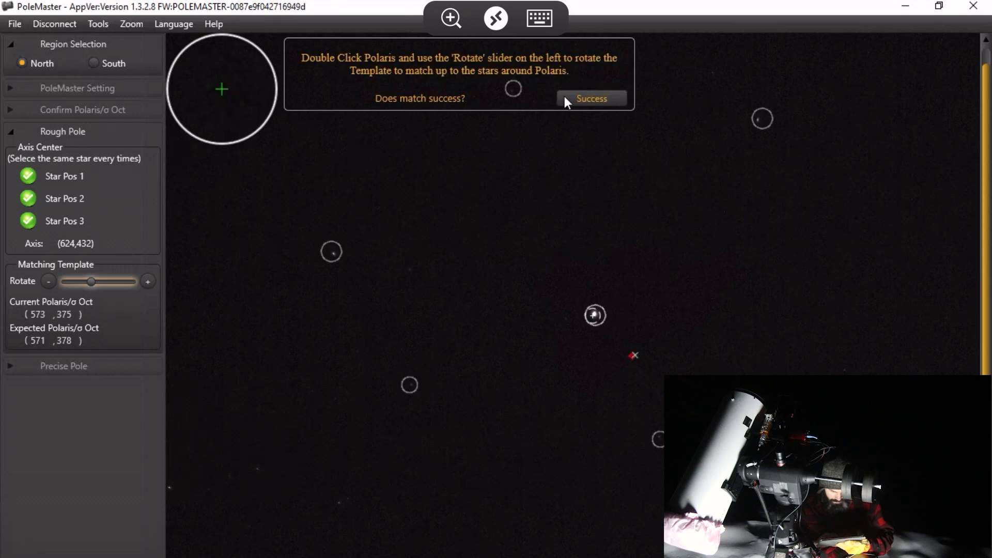
{"action": "left_click", "coordinate": [589, 98]}
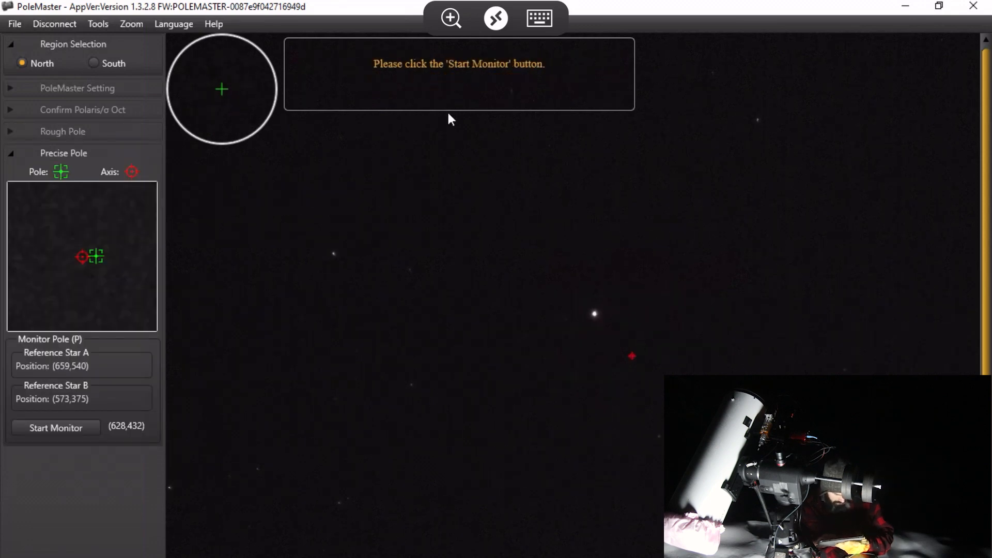
{"action": "left_click", "coordinate": [55, 427]}
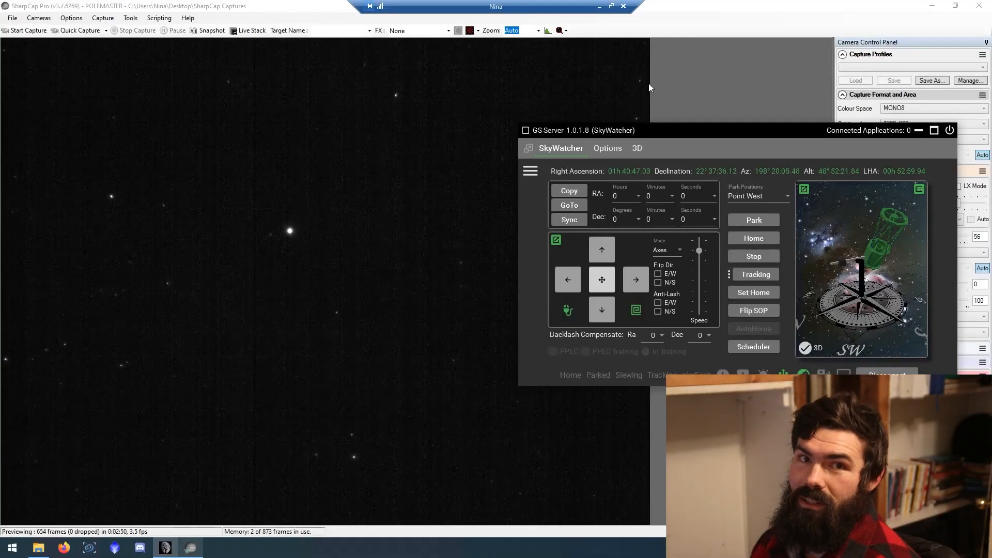
{"action": "mouse_move", "coordinate": [692, 83]}
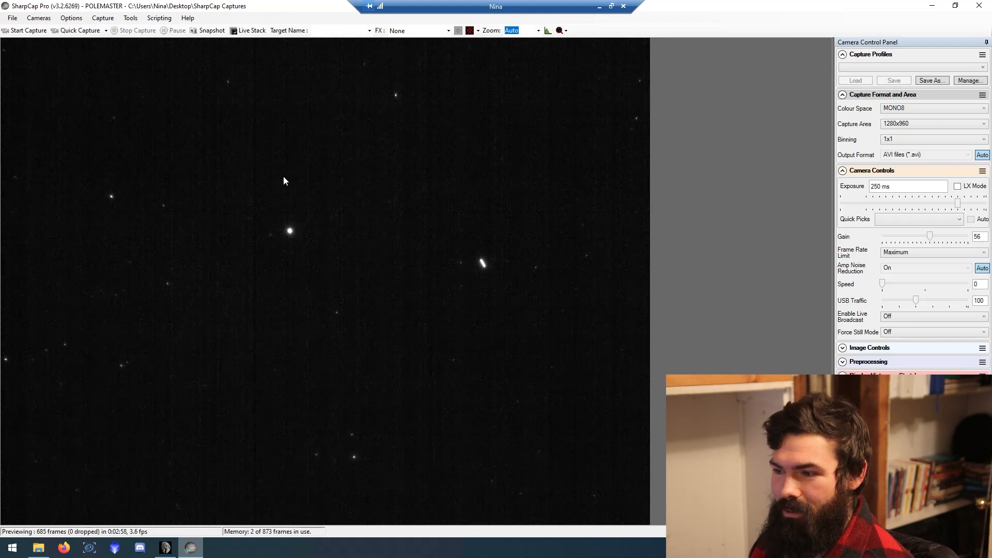
{"action": "mouse_move", "coordinate": [224, 151]}
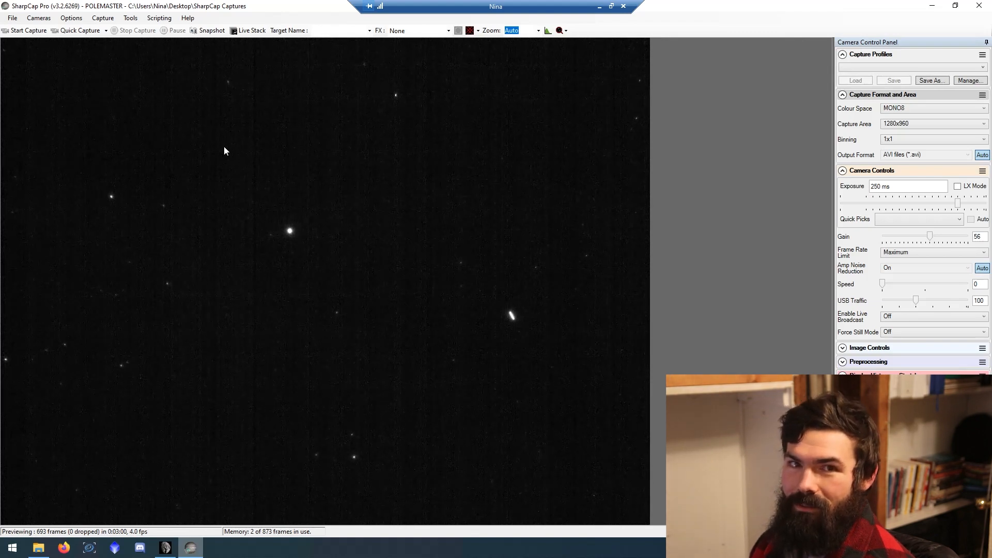
{"action": "mouse_move", "coordinate": [571, 375]}
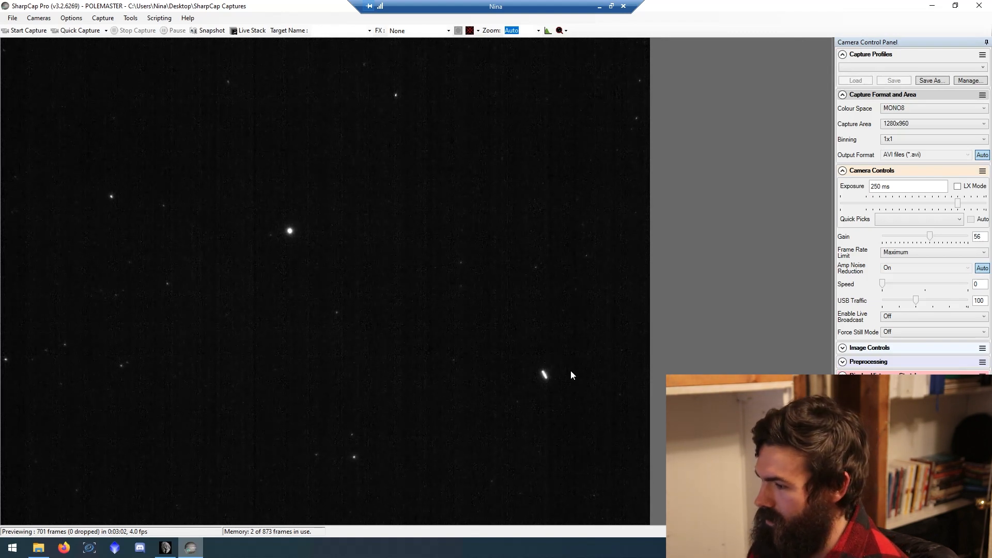
{"action": "mouse_move", "coordinate": [219, 180]}
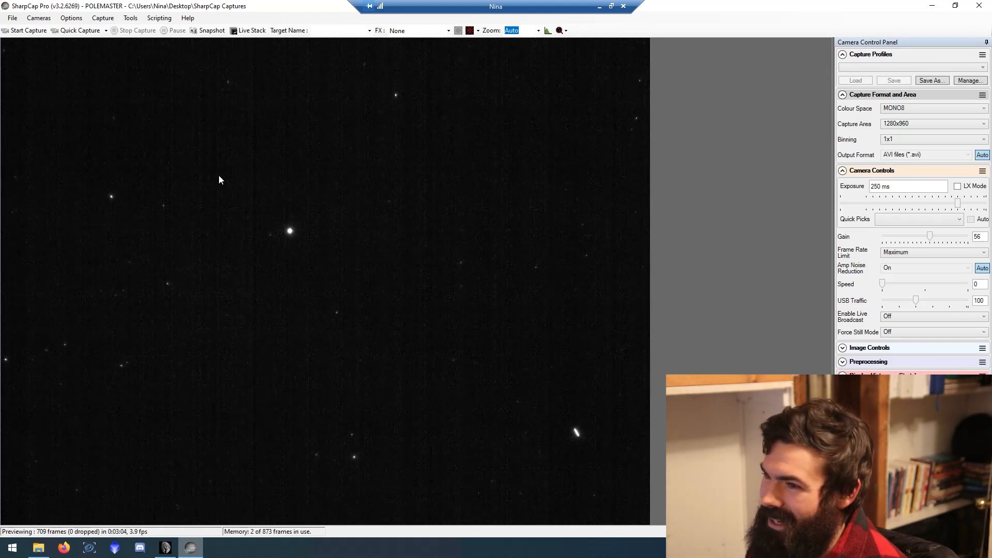
{"action": "mouse_move", "coordinate": [426, 219]}
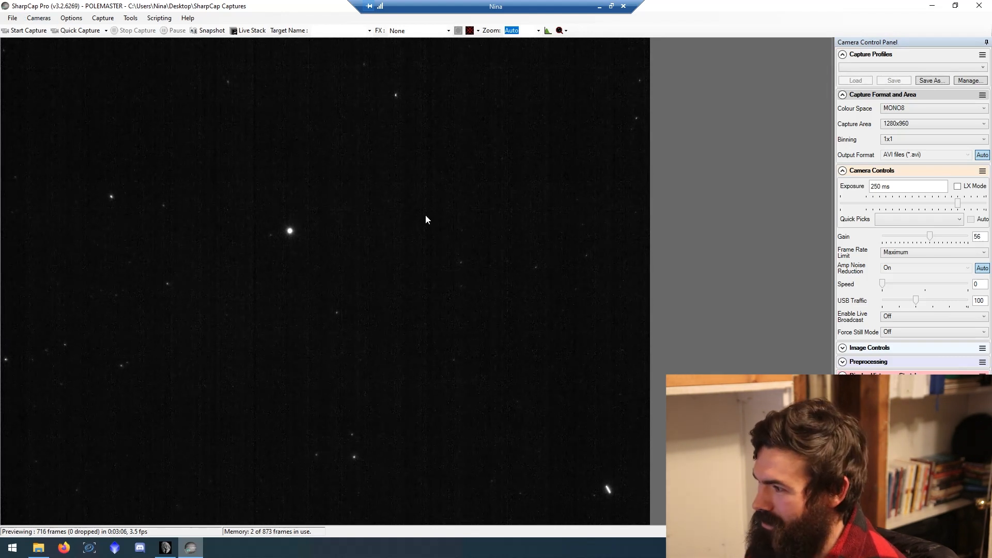
{"action": "mouse_move", "coordinate": [212, 213]}
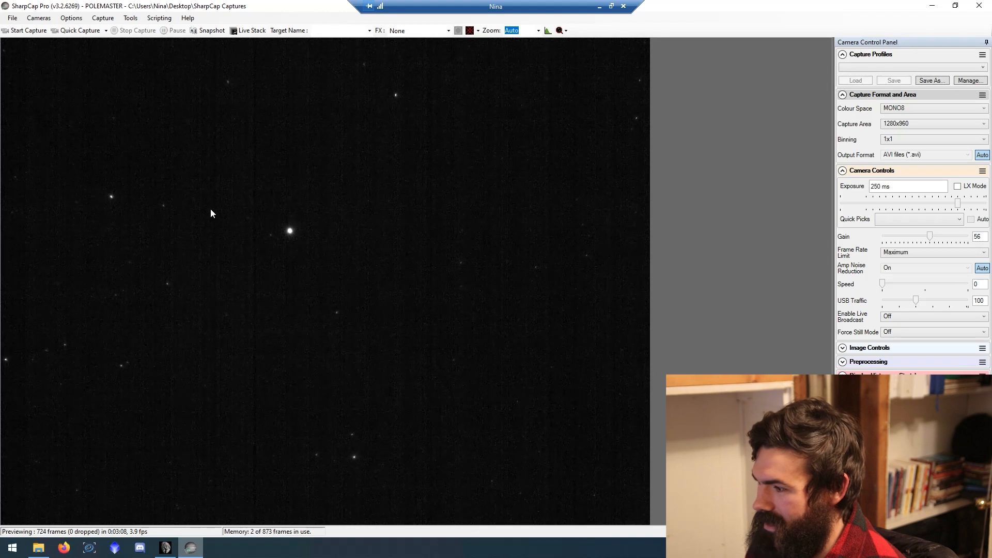
{"action": "mouse_move", "coordinate": [131, 17]}
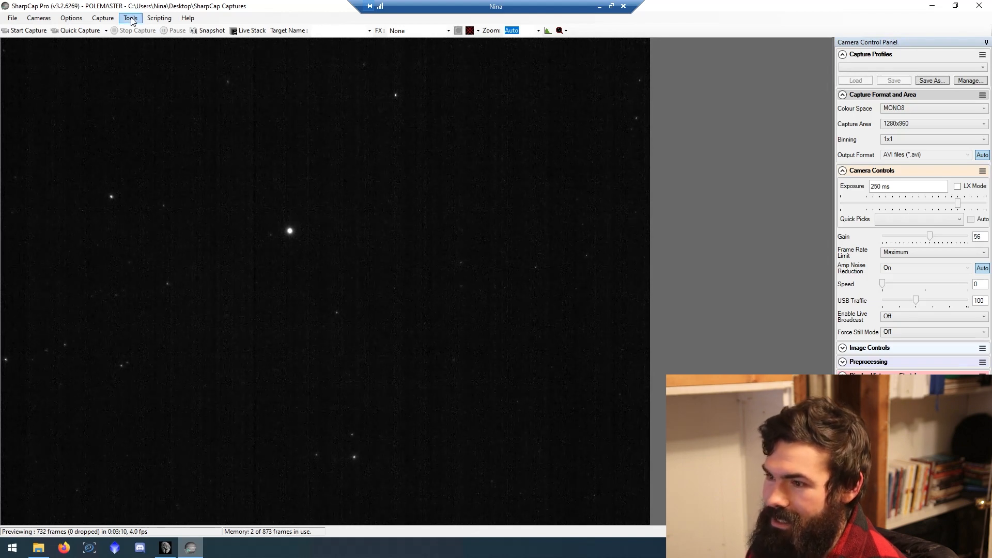
Start Polar Align from the Tools menu and rotate the mount in RA with the GS Server arrow buttons
{"action": "left_click", "coordinate": [130, 18]}
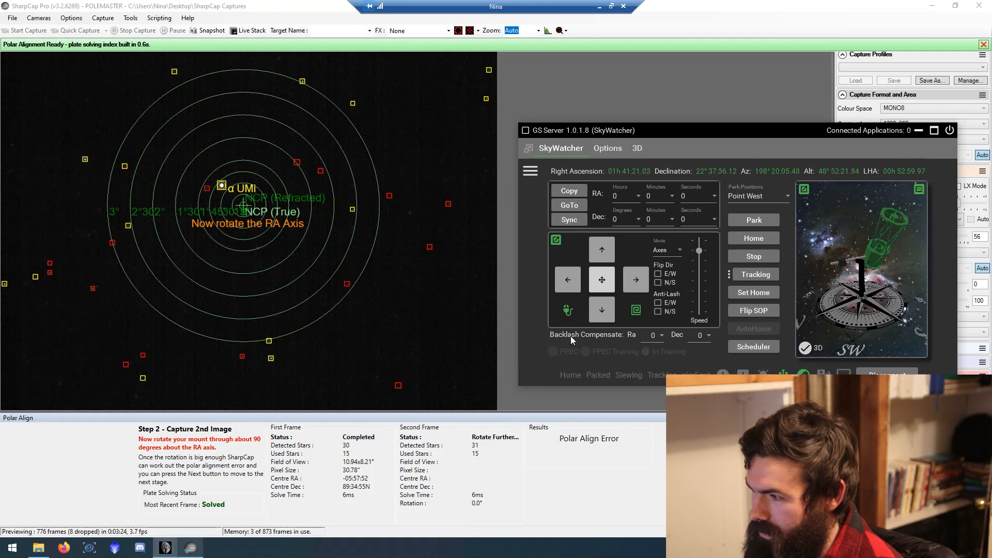
{"action": "left_click", "coordinate": [567, 279]}
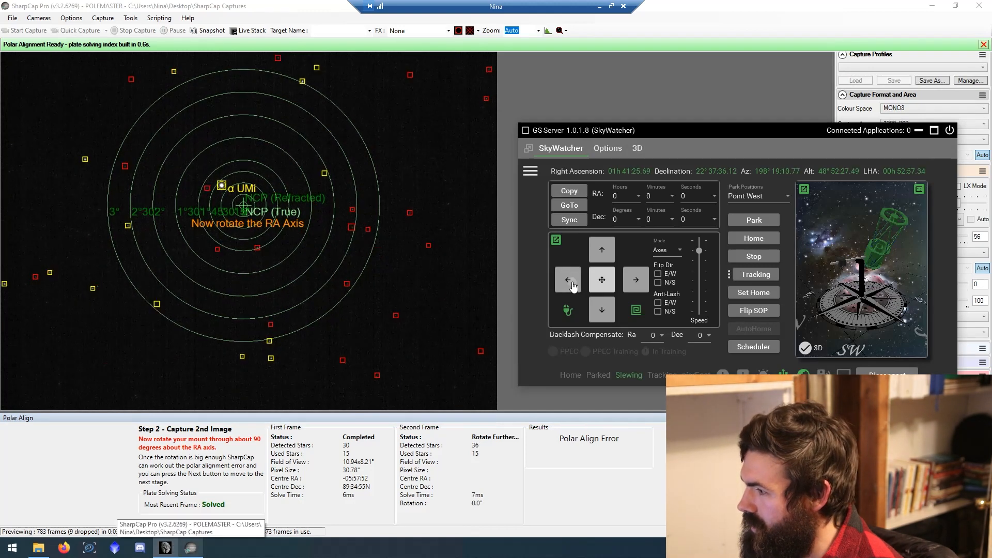
{"action": "left_click", "coordinate": [634, 279]}
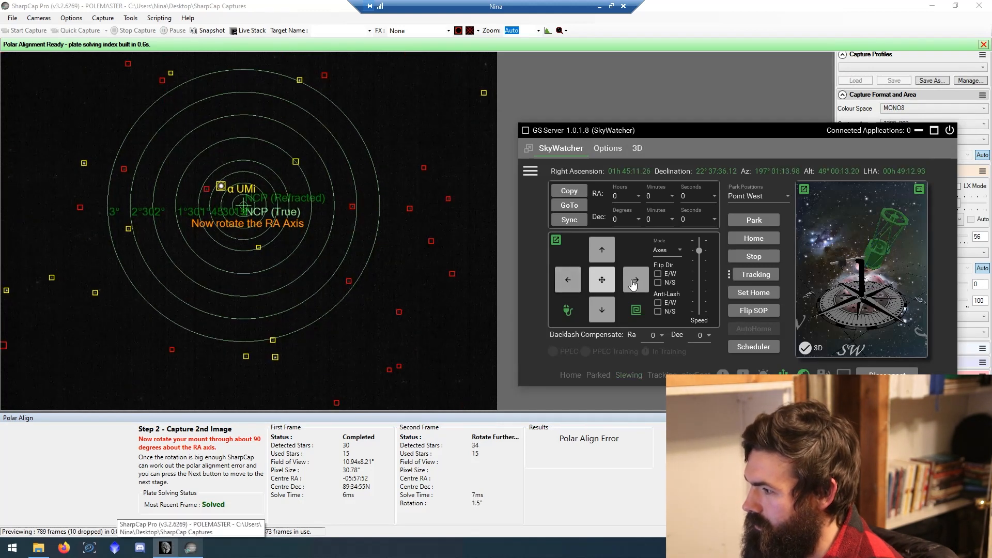